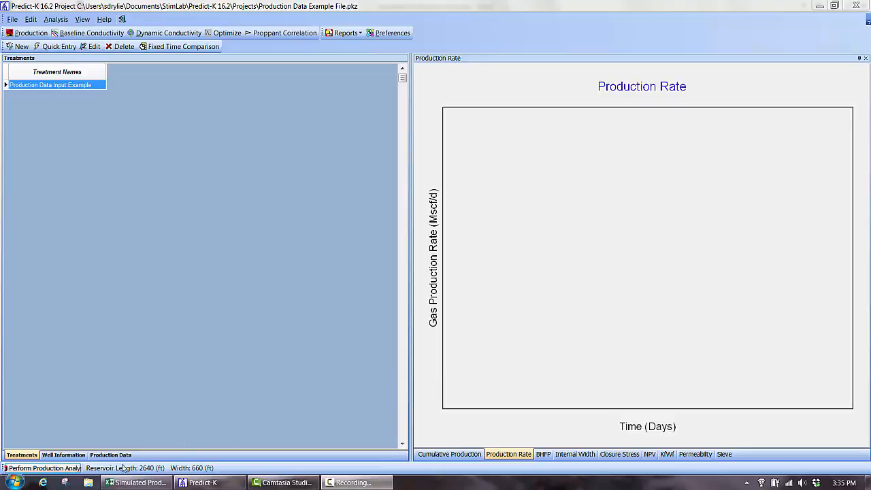
Step: Open the empty Production Data table for the example treatment
left_click(110, 454)
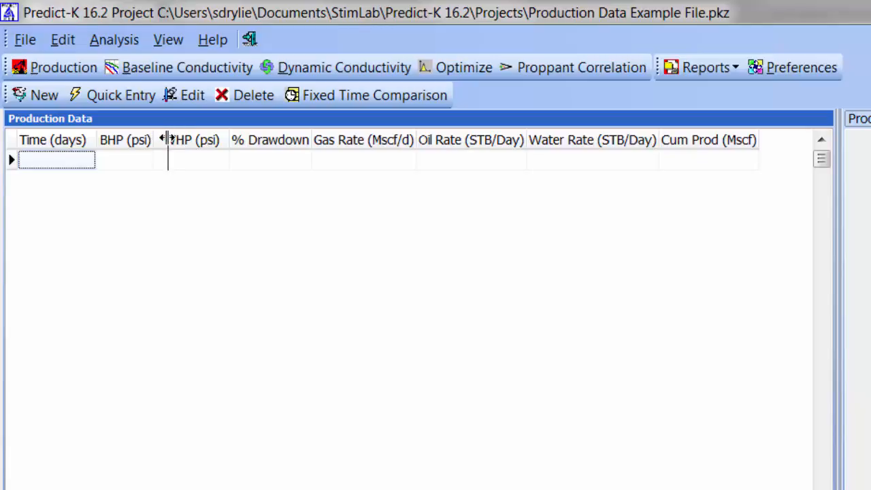
Step: Widen the BHP (psi) column and move it after Gas Rate (Mscf/d)
left_click_drag(166, 140, 136, 139)
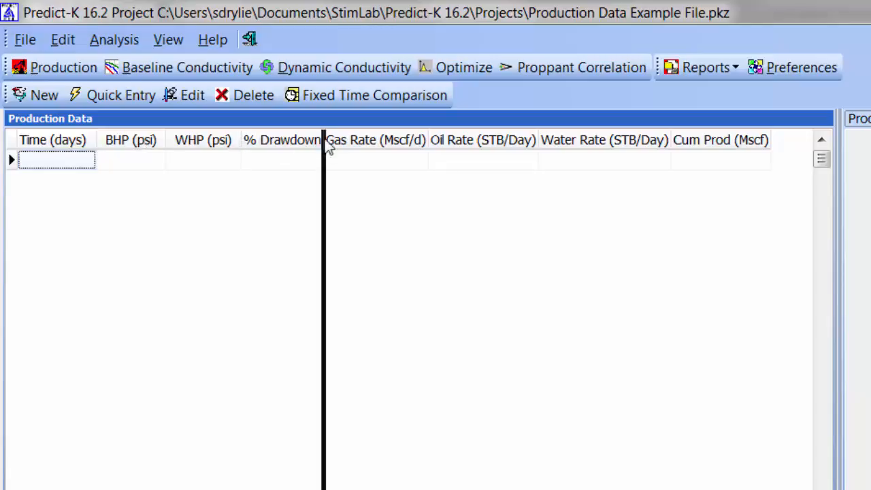
left_click_drag(323, 139, 429, 139)
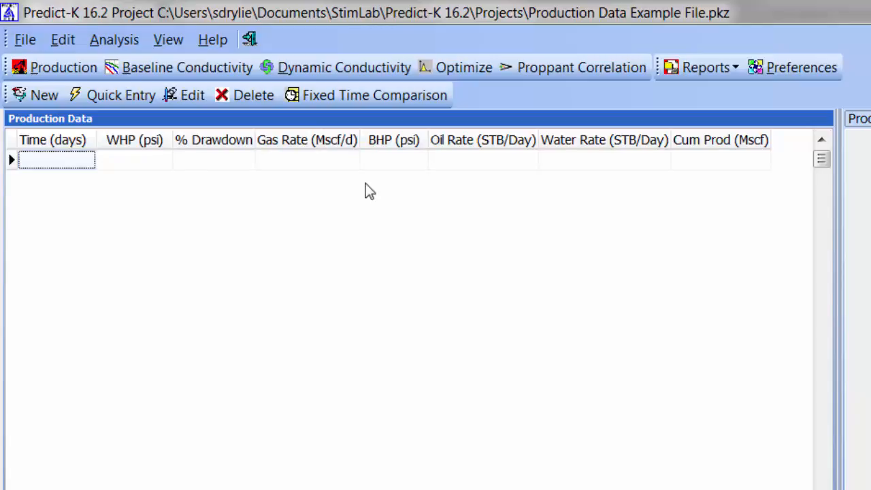
left_click(393, 159)
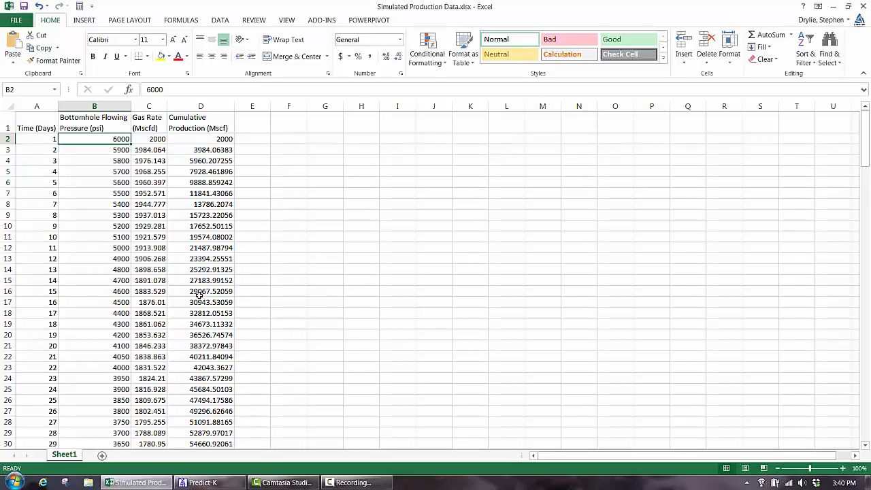
Step: Switch to the Simulated Production Data.xlsx window in Excel
left_click(204, 482)
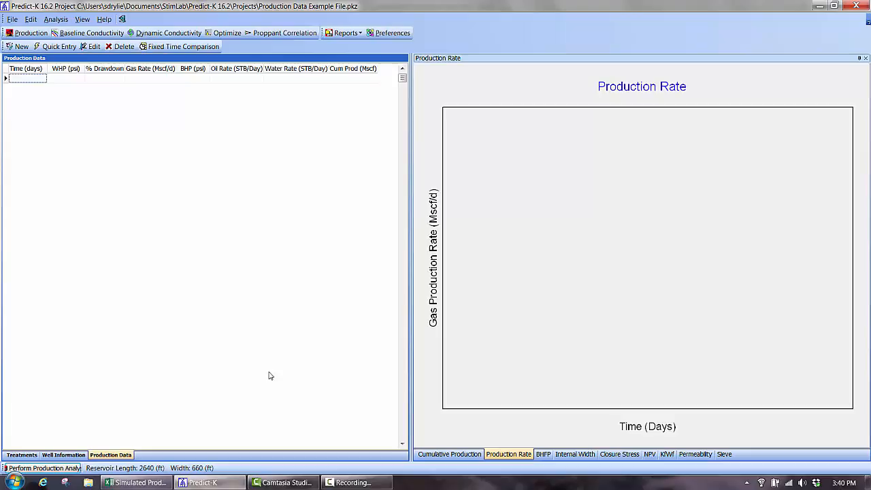
mouse_move(245, 317)
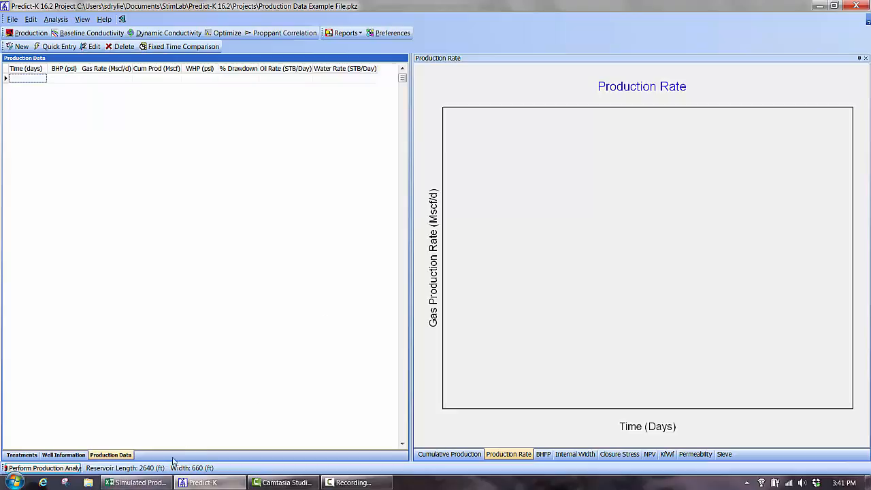
Step: Select and copy the simulated data rows A2 through column D in Excel
left_click(134, 482)
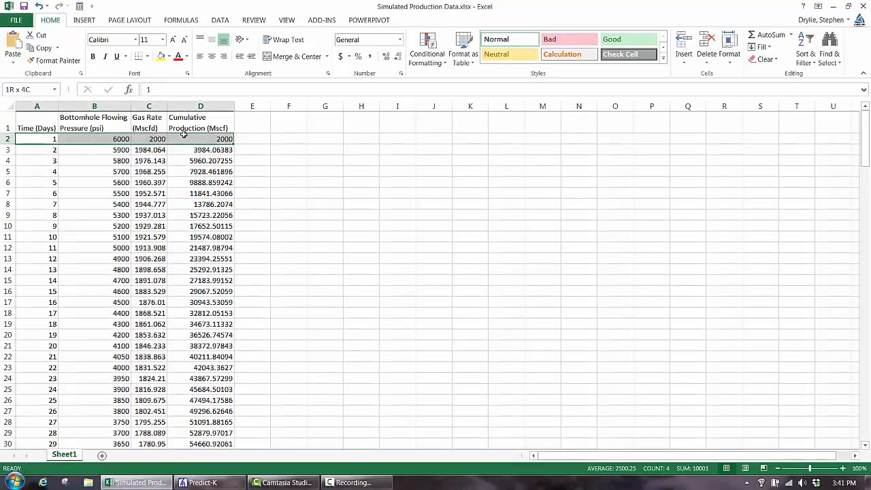
left_click(201, 483)
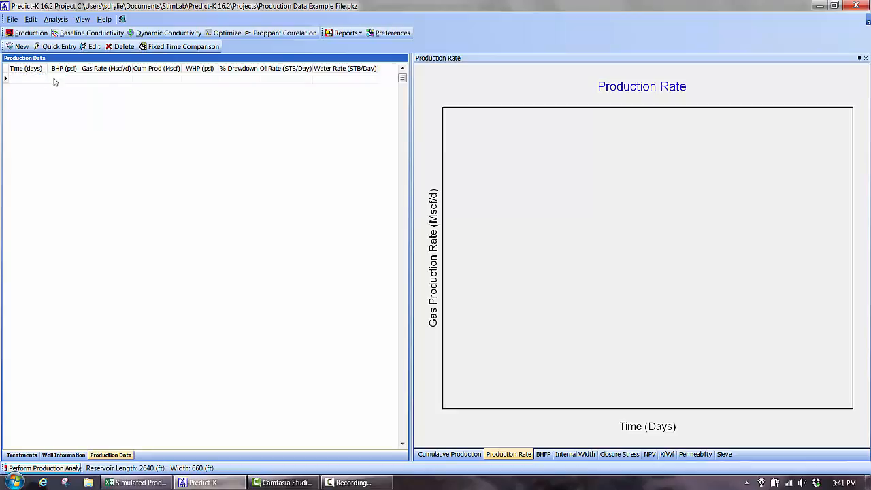
Step: Paste the simulated data from the first Time cell and view cumulative and rate graphs
left_click(27, 78)
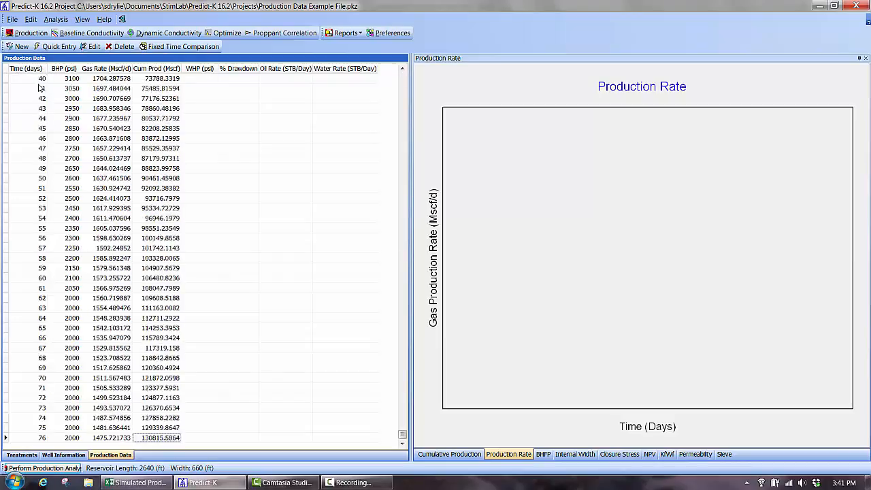
left_click(449, 454)
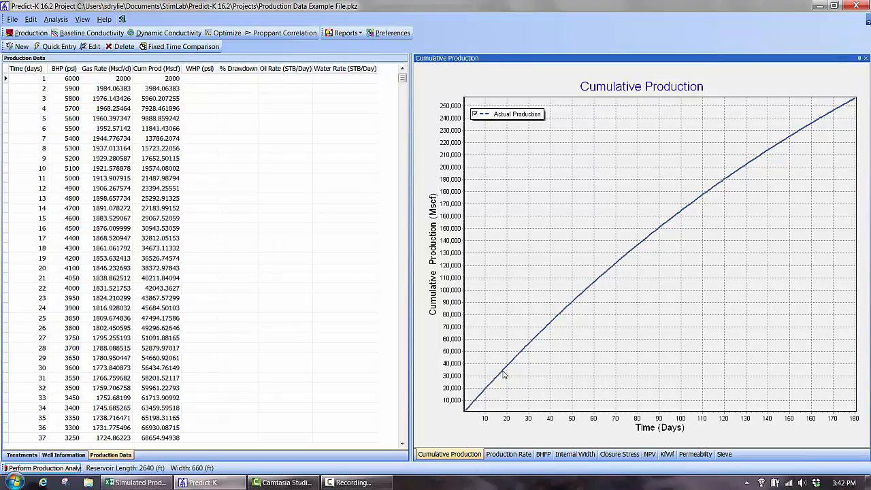
left_click(508, 454)
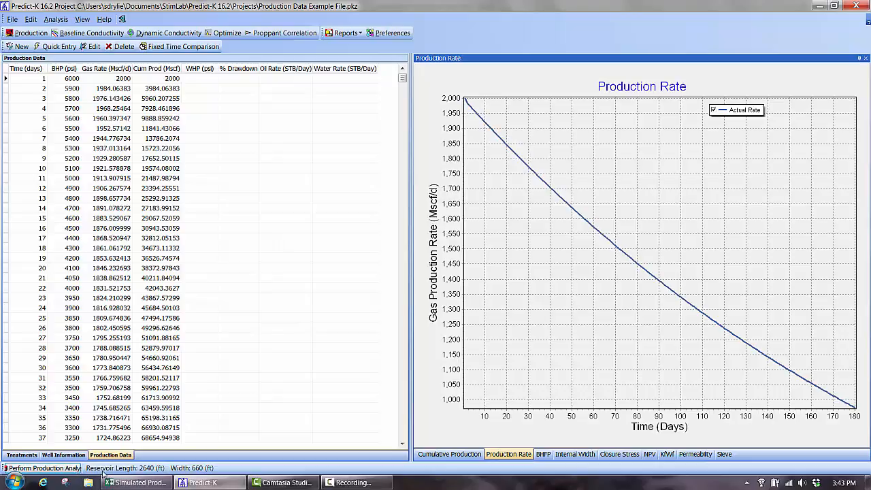
Step: Run the Production Data Input Example treatment and view simulated versus actual cumulative production
scroll("down", 3)
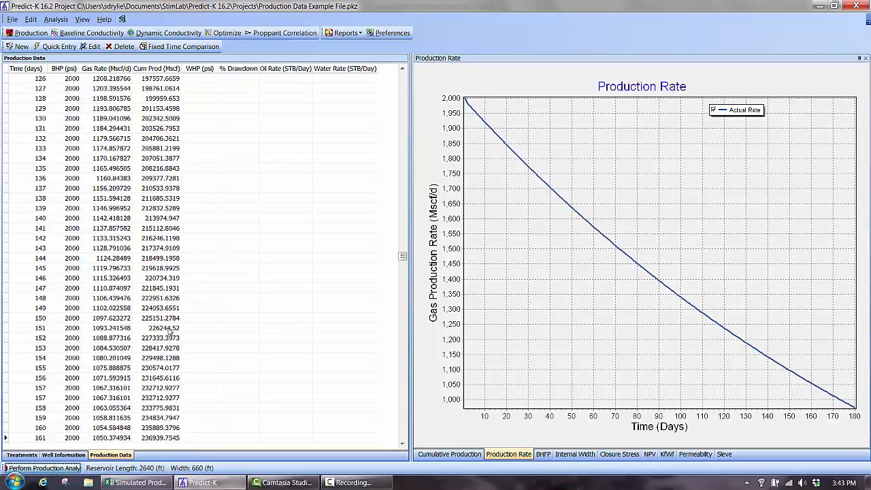
left_click(40, 467)
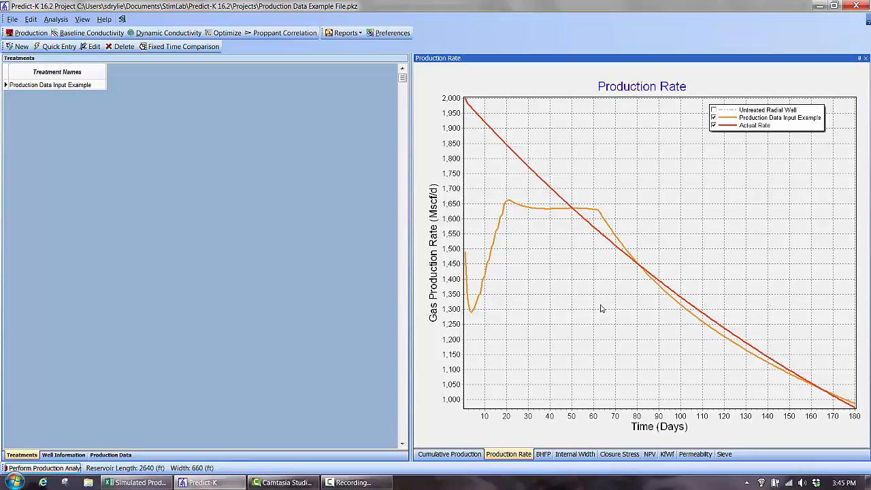
mouse_move(459, 457)
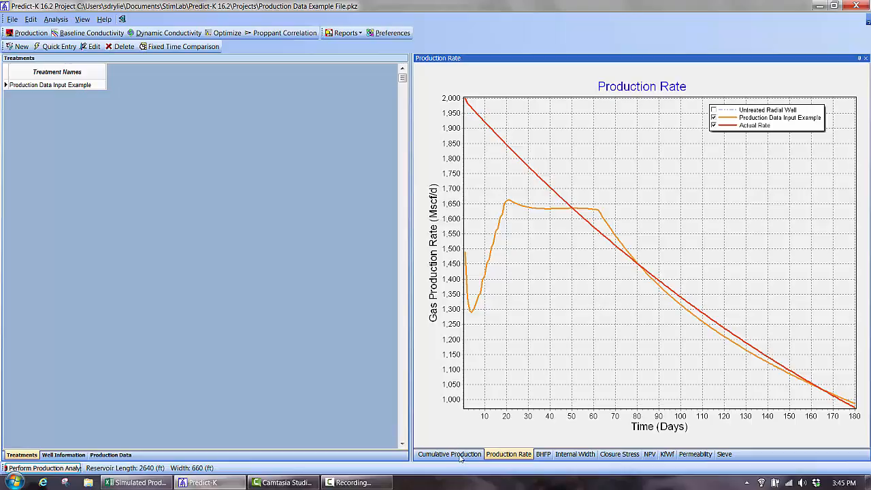
left_click(449, 454)
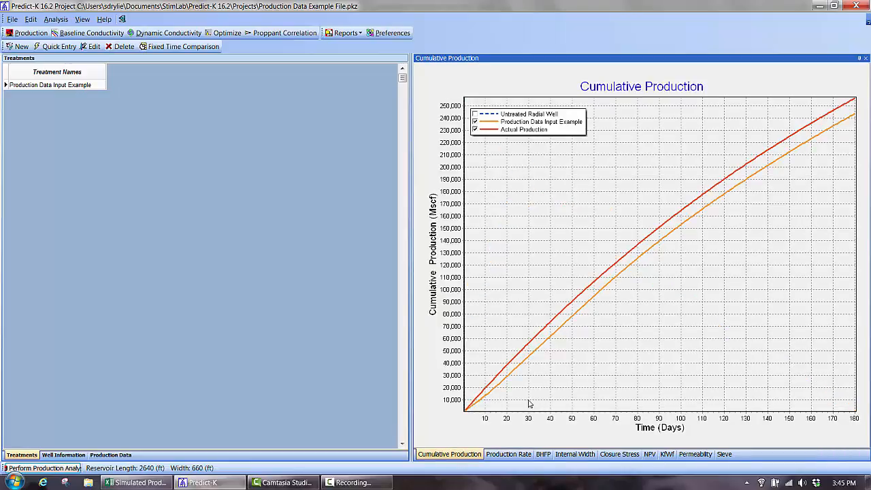